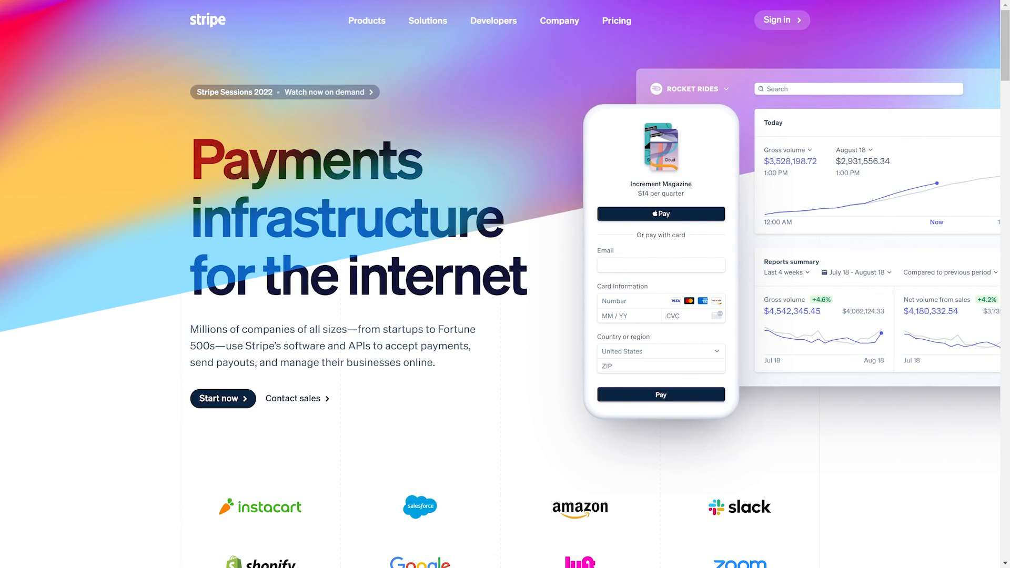
# Install and activate the Gravity Forms Stripe Add-On 4.2 from the Add-Ons page.
pyautogui.scroll(-3)
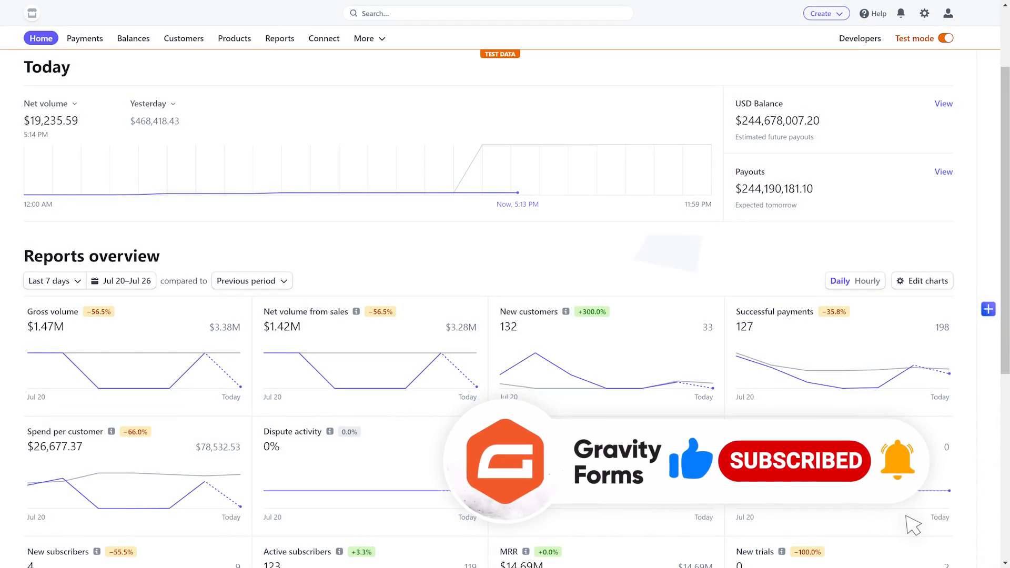
pyautogui.click(85, 38)
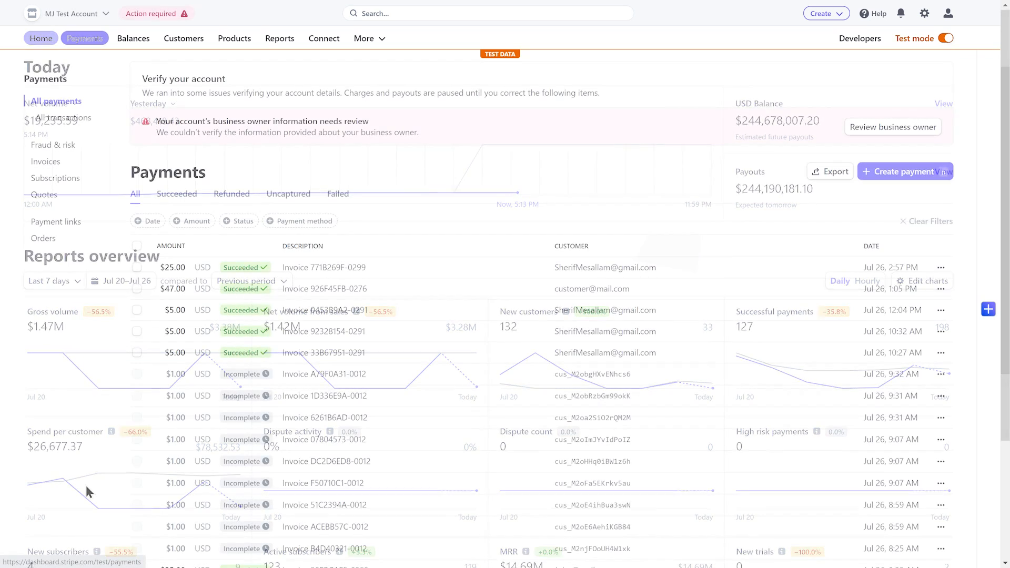
pyautogui.click(85, 38)
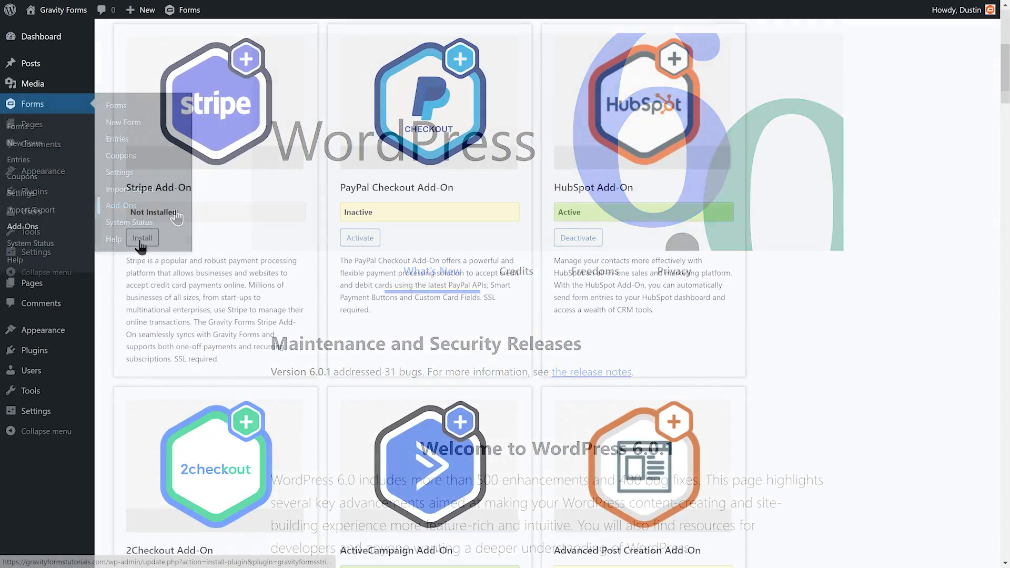
pyautogui.click(141, 238)
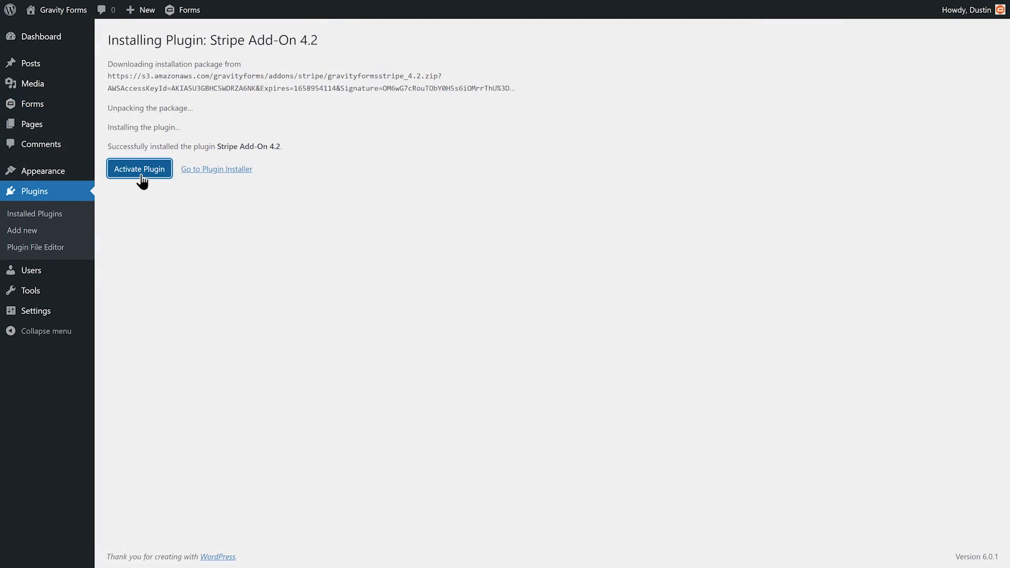
pyautogui.click(139, 169)
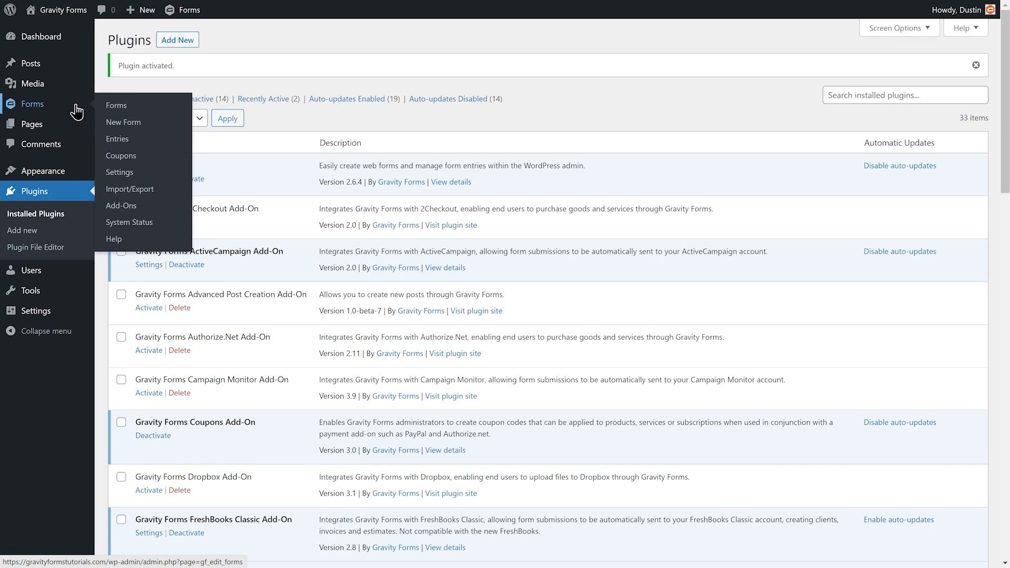
# Select Live mode in the Stripe settings and start Connect with Stripe.
pyautogui.click(120, 172)
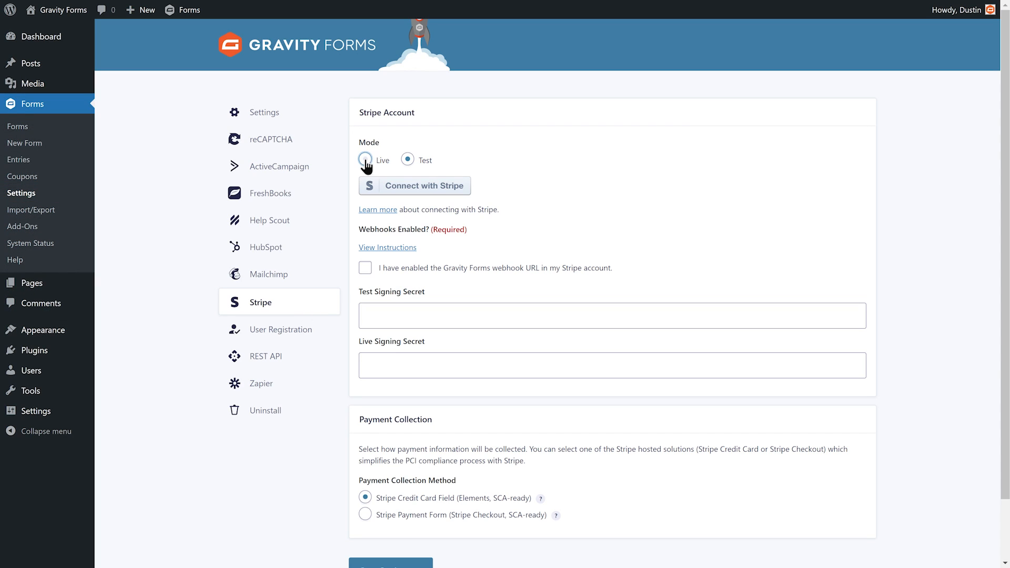
pyautogui.click(365, 160)
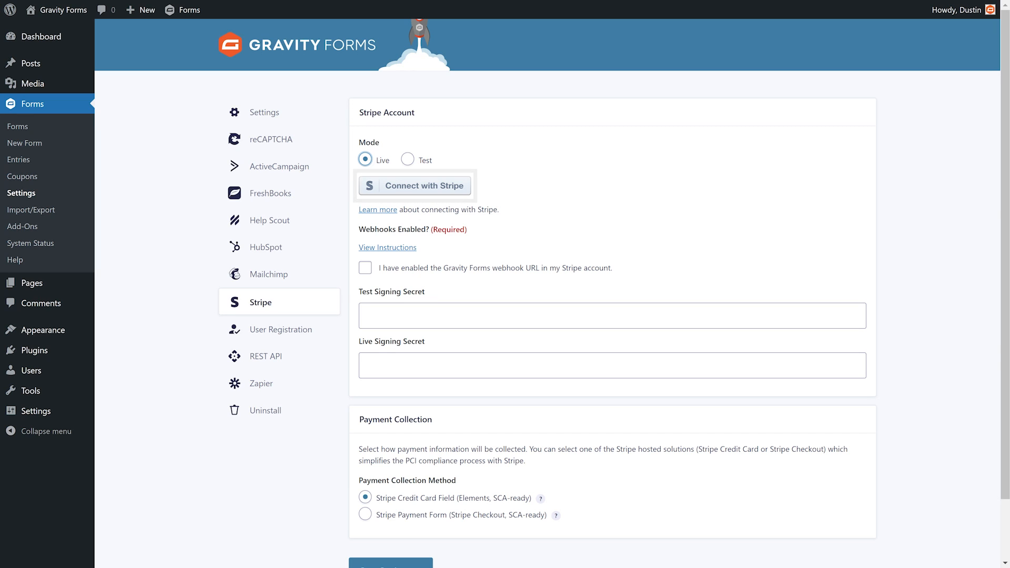
pyautogui.click(414, 186)
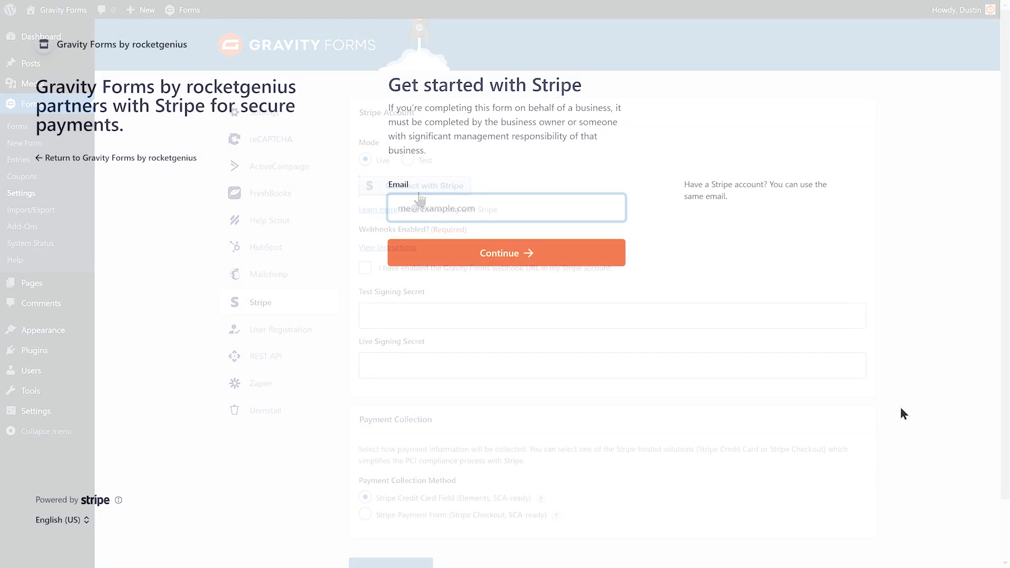
# Enter the account email and connect the existing Gravity Forms Stripe account.
pyautogui.click(506, 252)
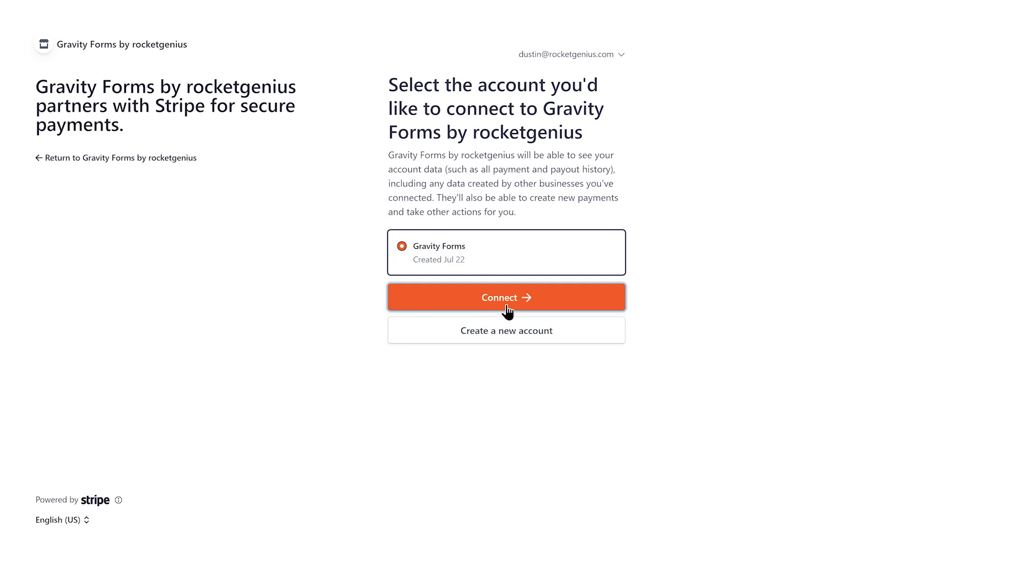
pyautogui.click(507, 330)
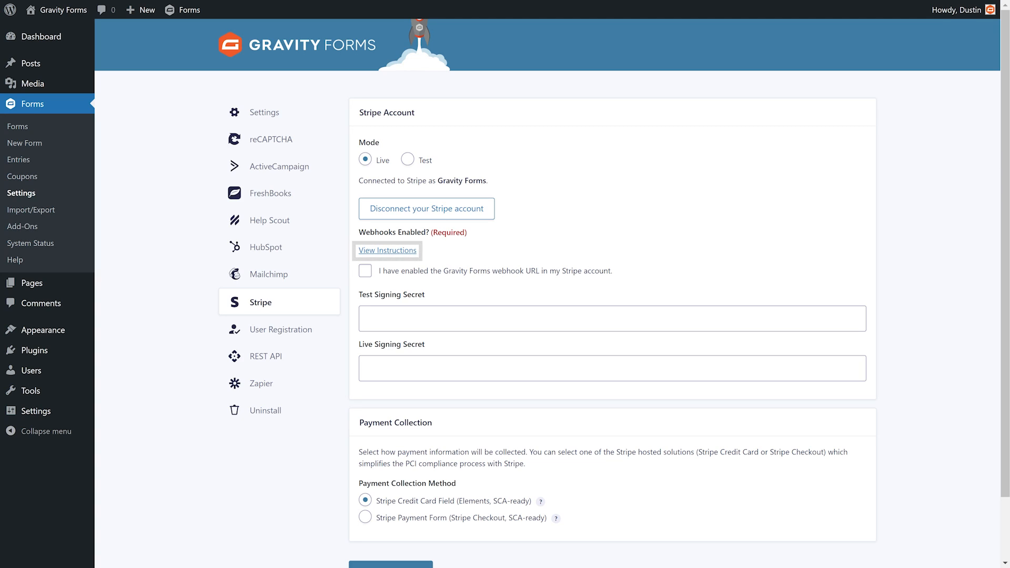
# View the webhook instructions and tick 'I have enabled the Gravity Forms webhook URL'.
pyautogui.click(365, 270)
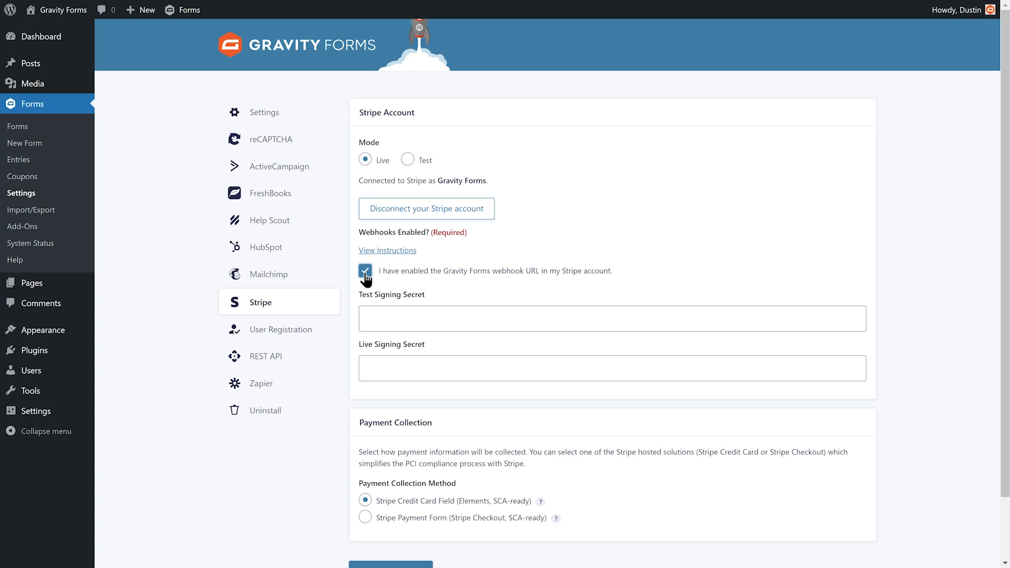
pyautogui.click(365, 271)
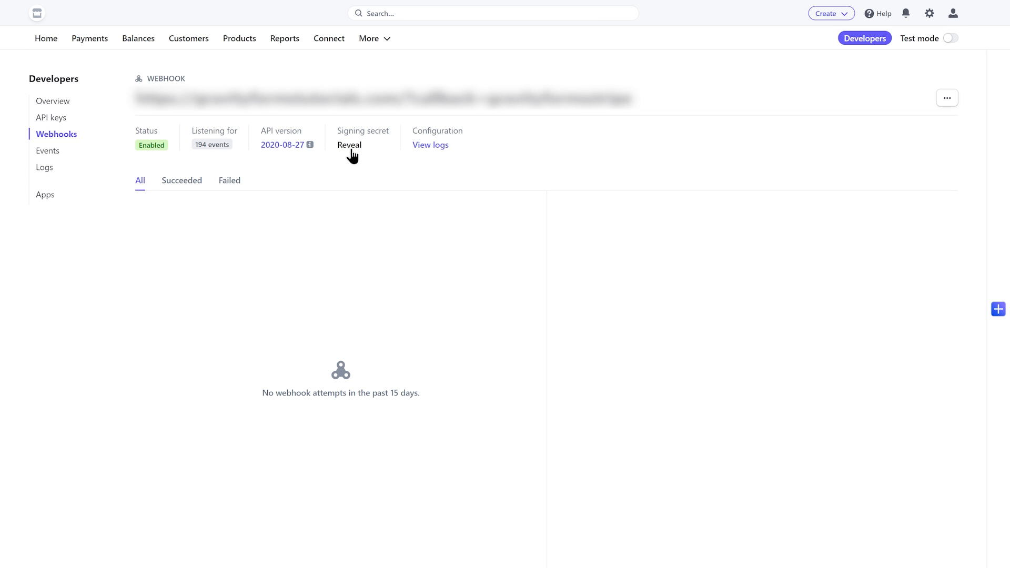
# Reveal the webhook signing secret for the Live Signing Secret field.
pyautogui.click(349, 144)
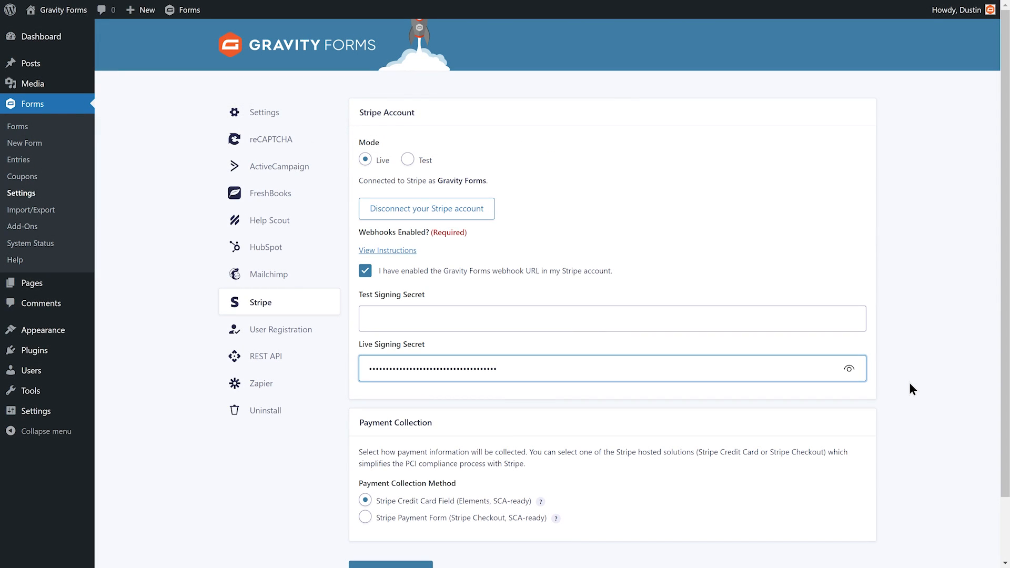
# Save Stripe settings, add a Stripe Card field to Donation Form, and open its settings.
pyautogui.scroll(-3)
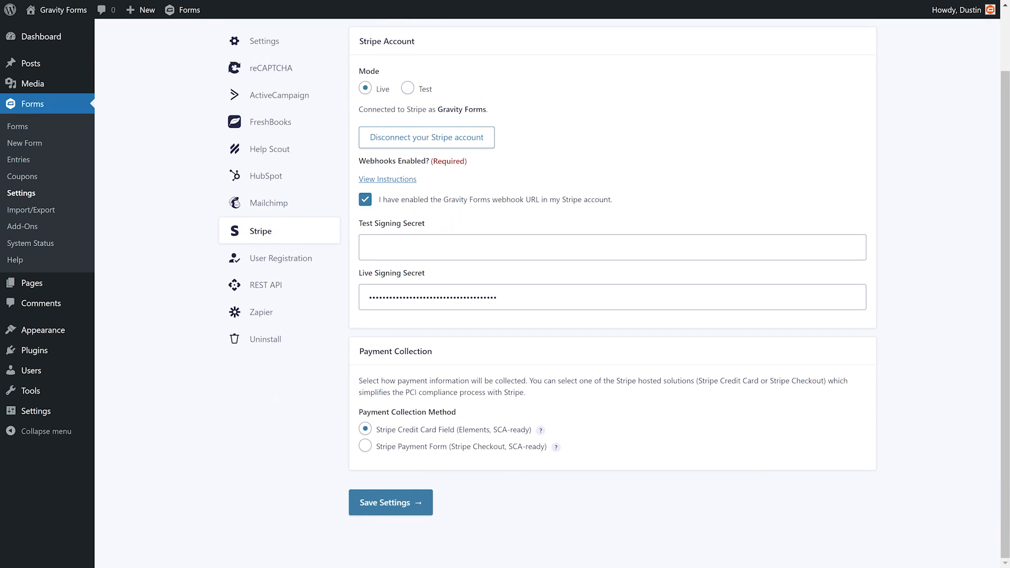
pyautogui.moveTo(541, 430)
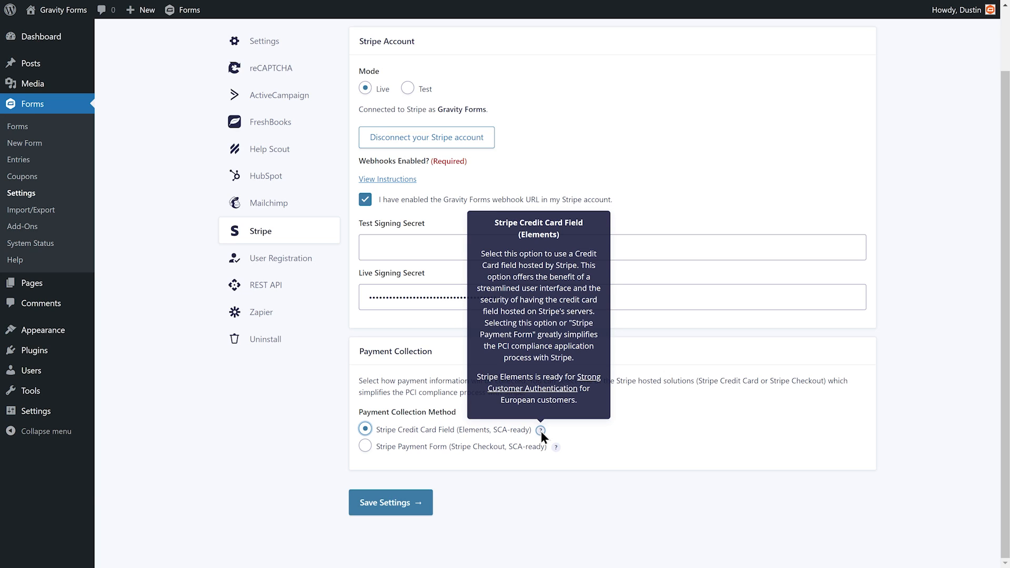
pyautogui.moveTo(556, 447)
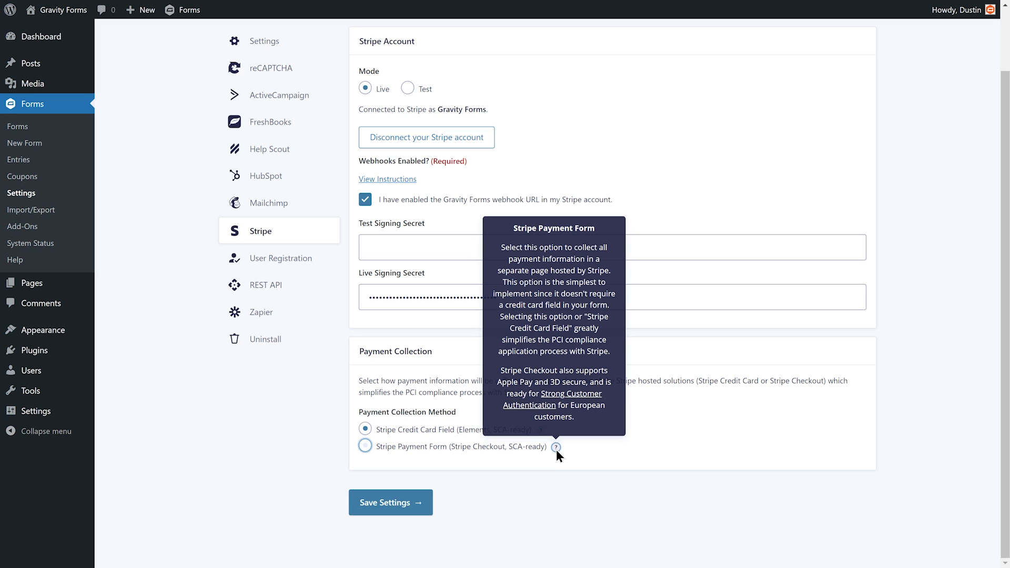
pyautogui.click(555, 448)
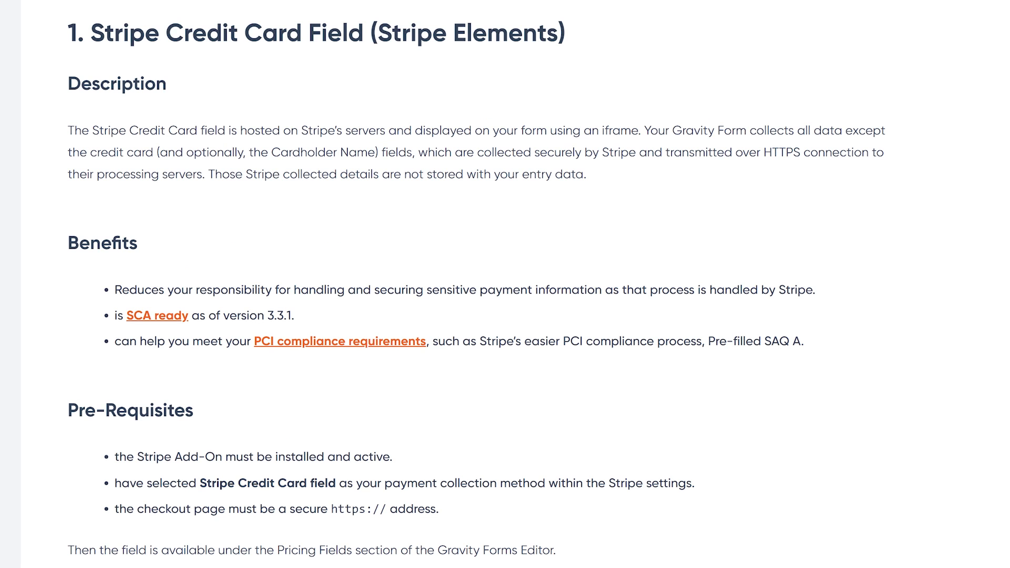
pyautogui.scroll(-3)
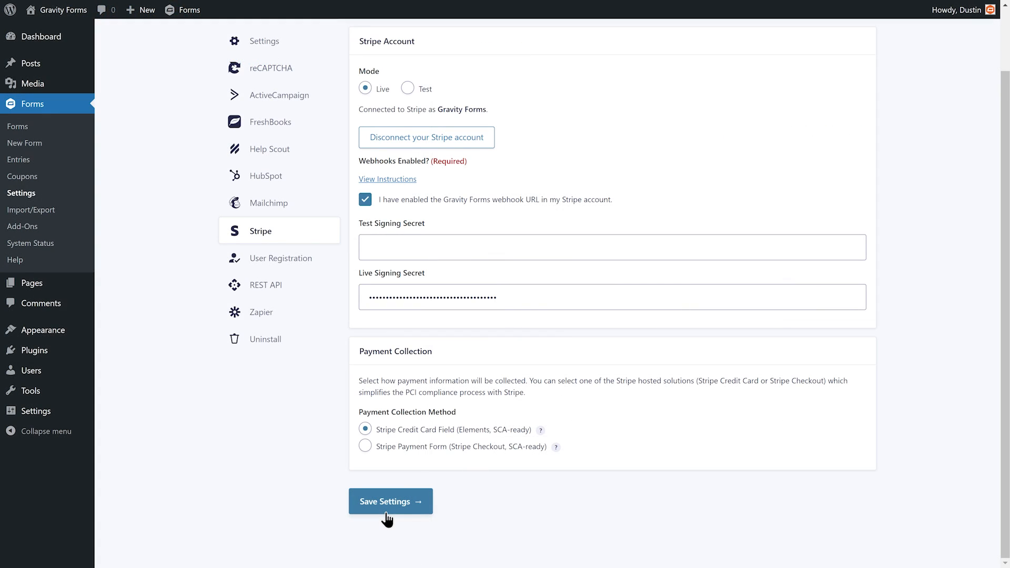
pyautogui.click(391, 501)
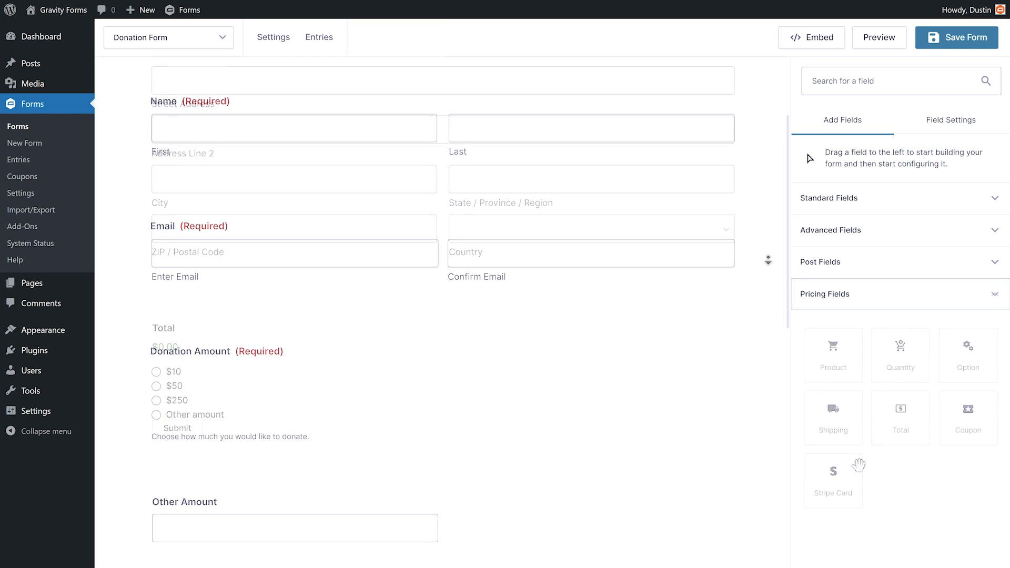
pyautogui.moveTo(833, 480); pyautogui.dragTo(647, 393)
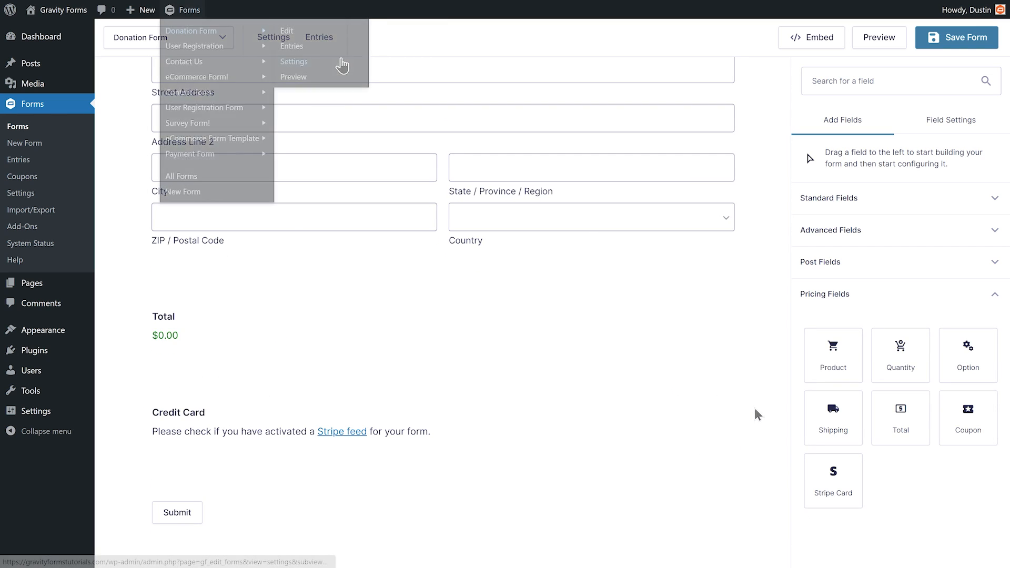
pyautogui.click(293, 61)
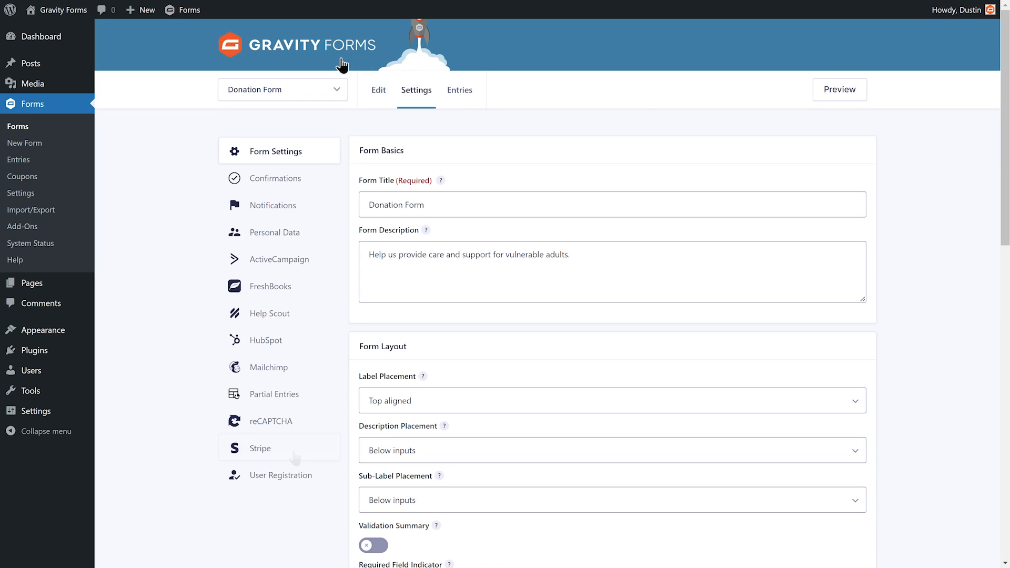
# Add a new Stripe feed mapping billing address to the Address subfields, and save it.
pyautogui.click(261, 448)
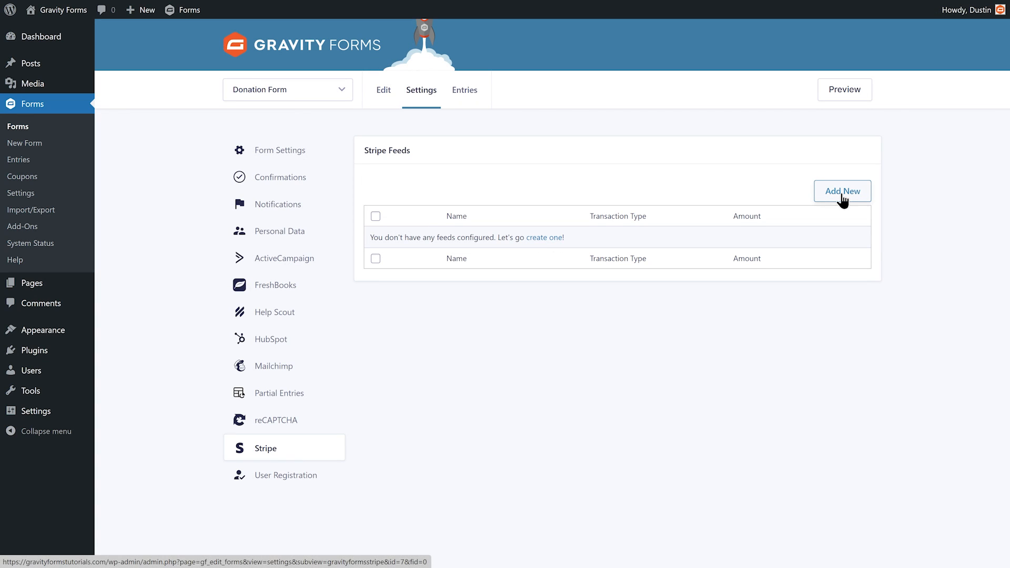
pyautogui.click(842, 190)
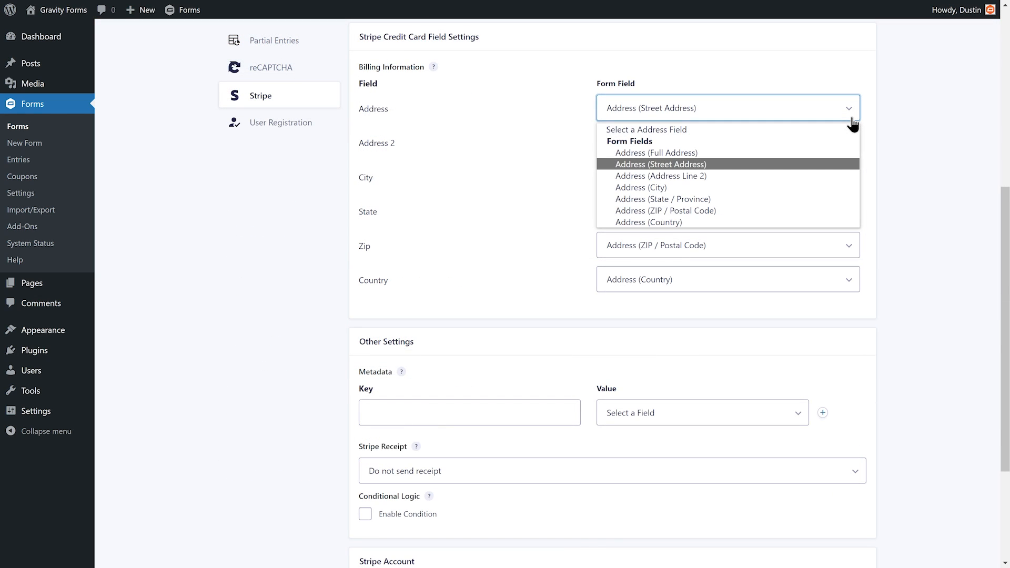
pyautogui.click(658, 165)
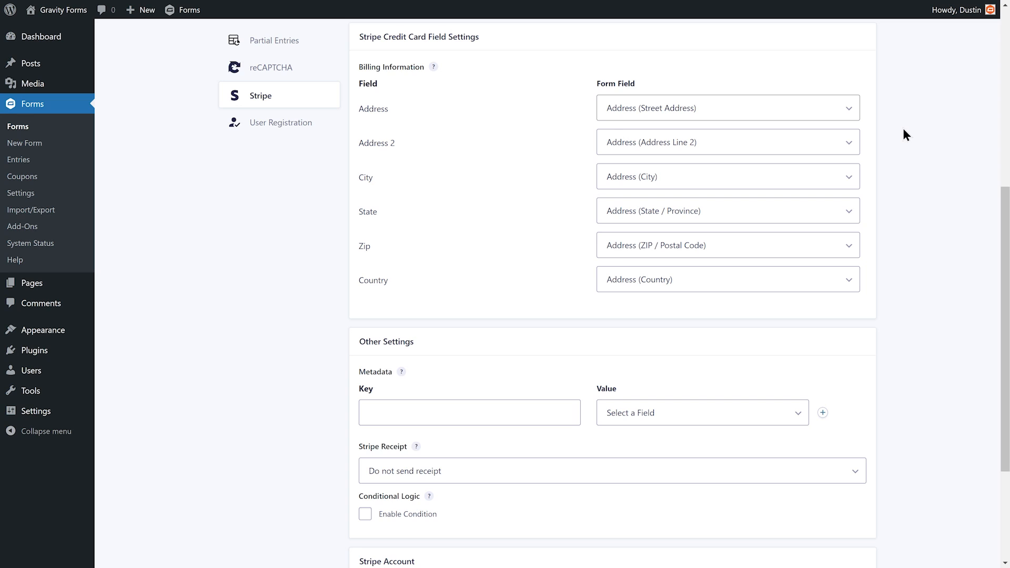
pyautogui.scroll(-3)
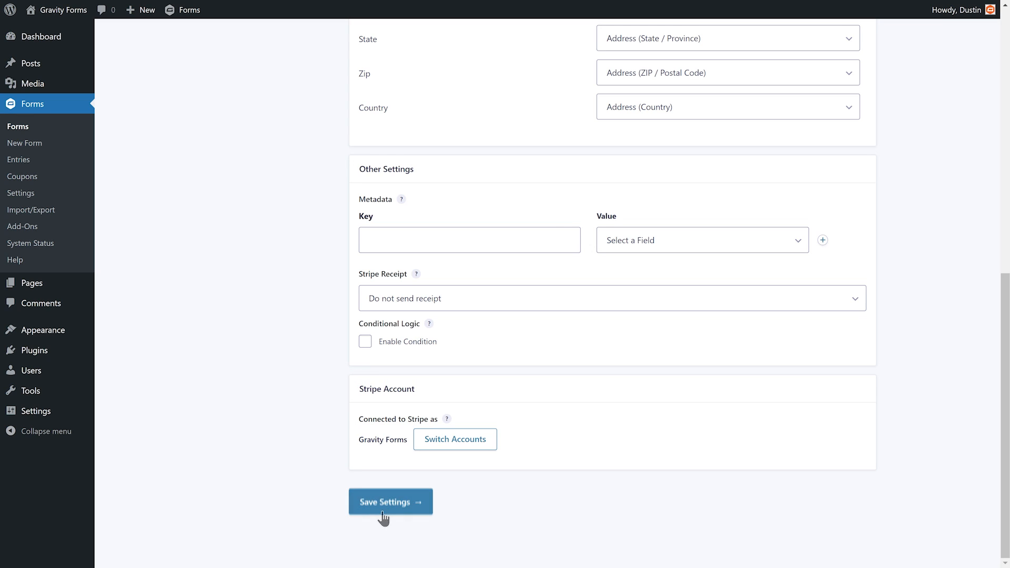
pyautogui.click(391, 502)
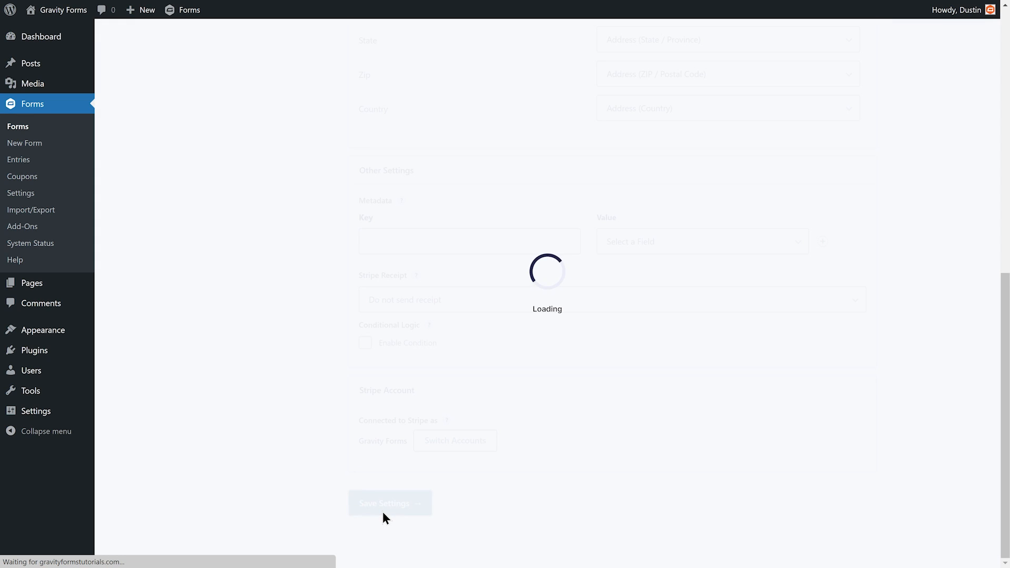